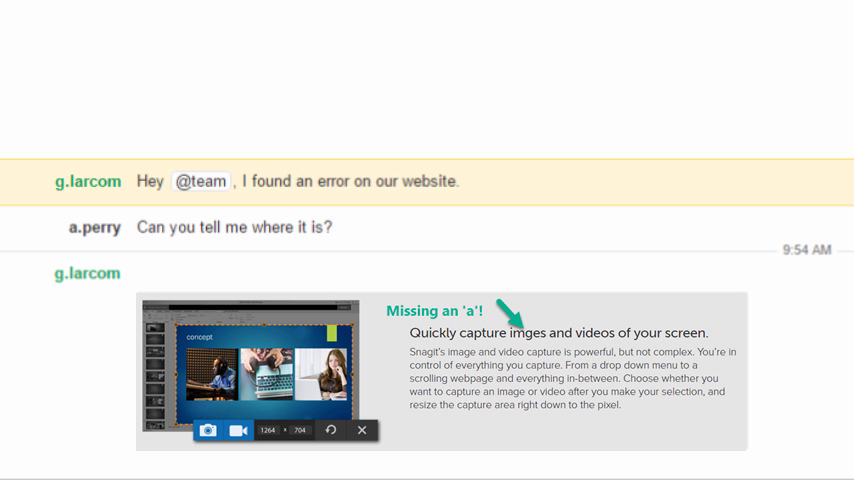
Scroll the Spotlight results and pick Snagit to launch it.
scroll("down", 3)
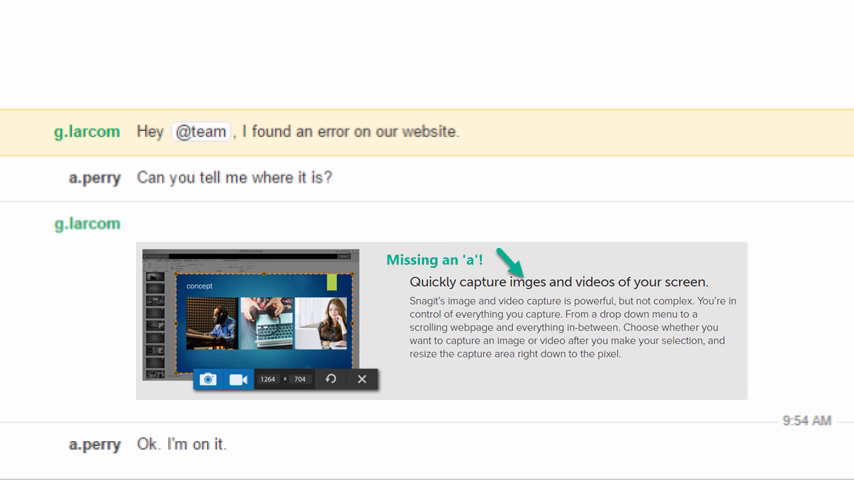
scroll("down", 3)
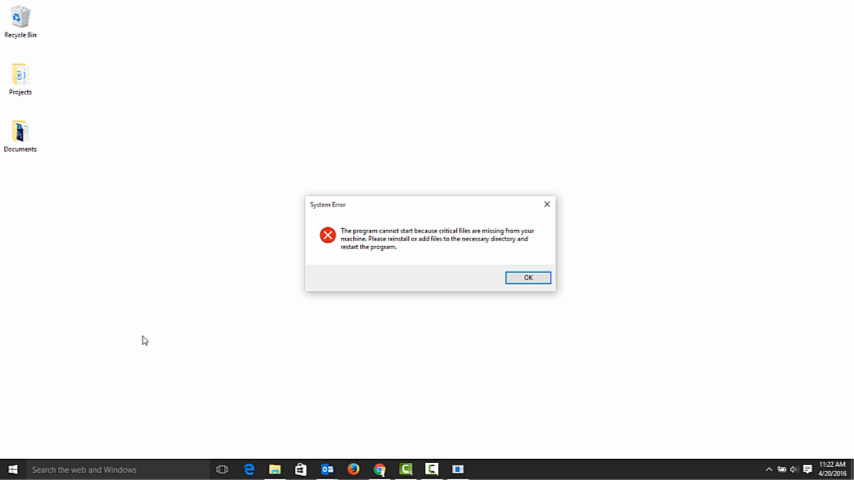
left_click(13, 469)
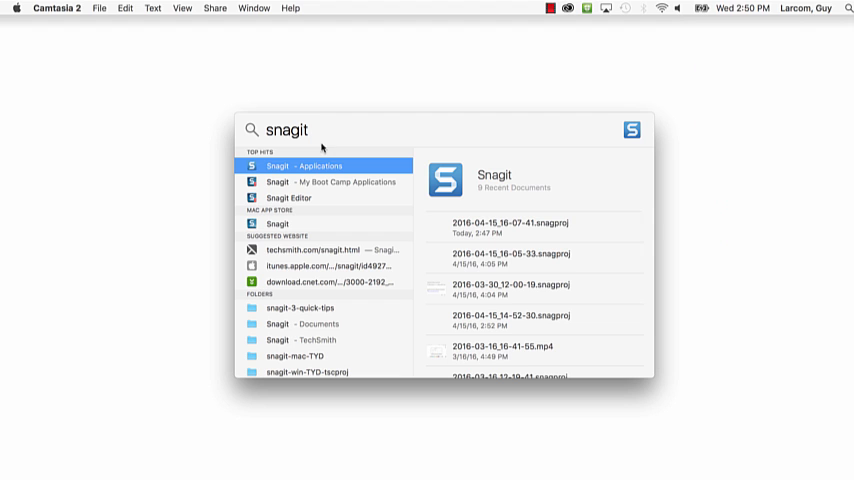
mouse_move(320, 170)
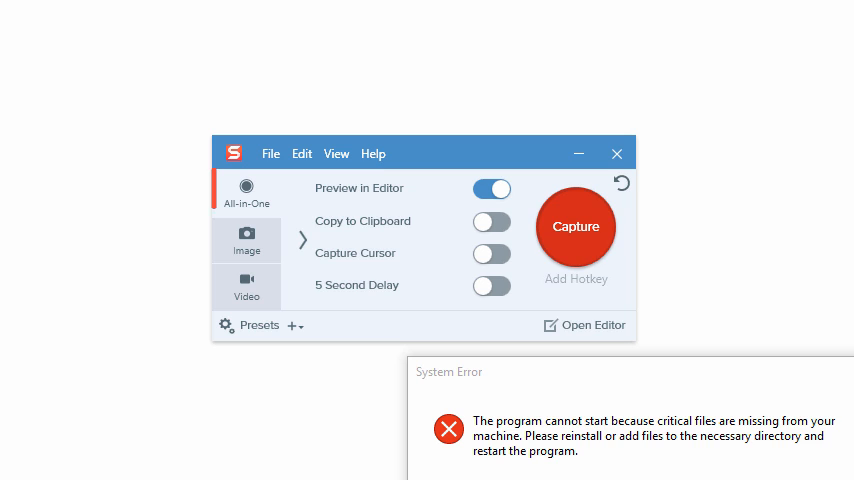
left_click(247, 240)
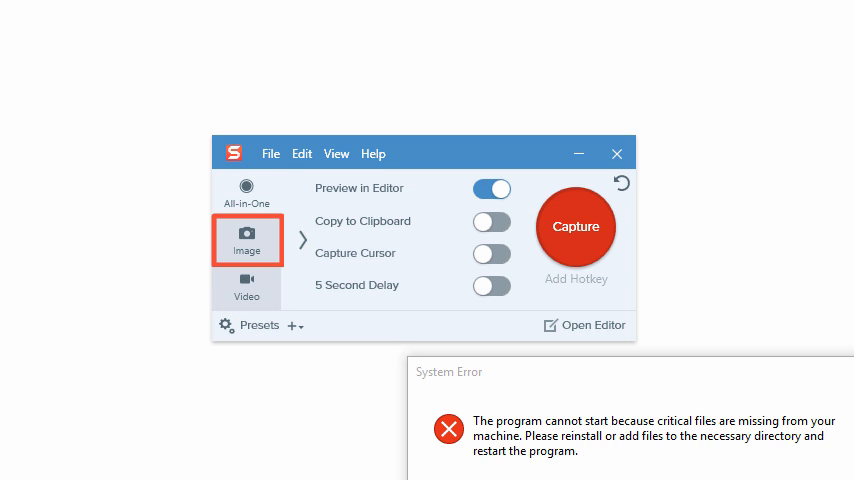
left_click(247, 197)
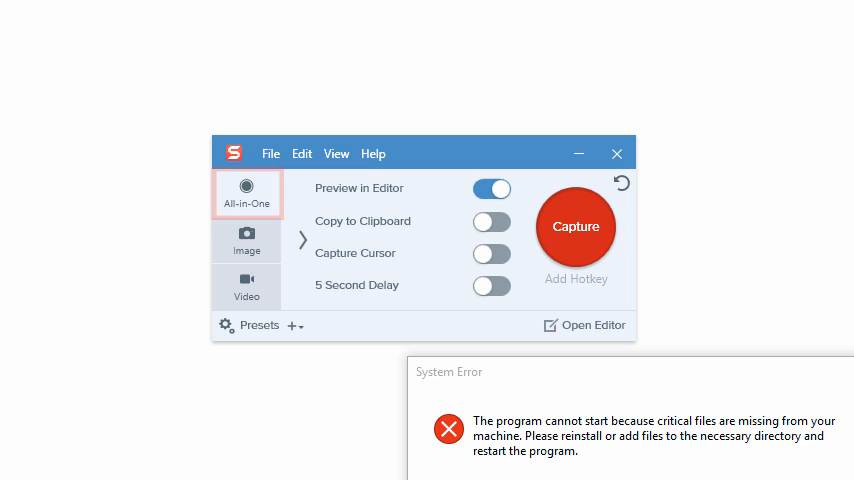
mouse_move(154, 292)
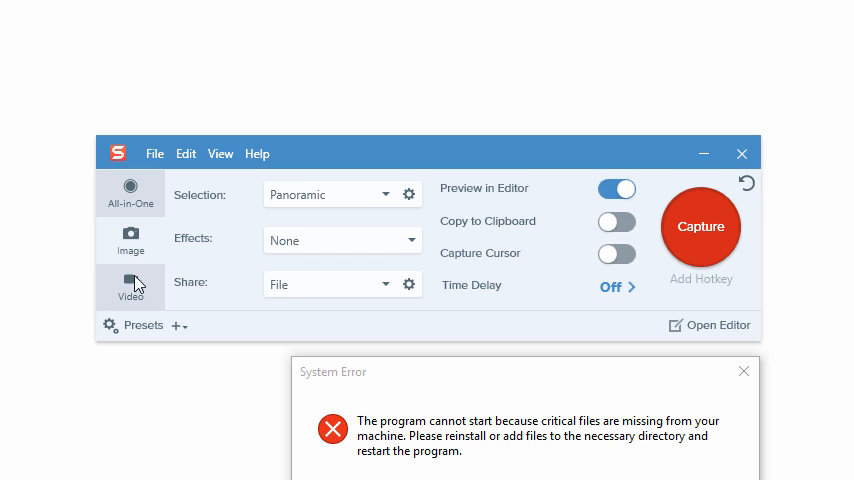
left_click(130, 287)
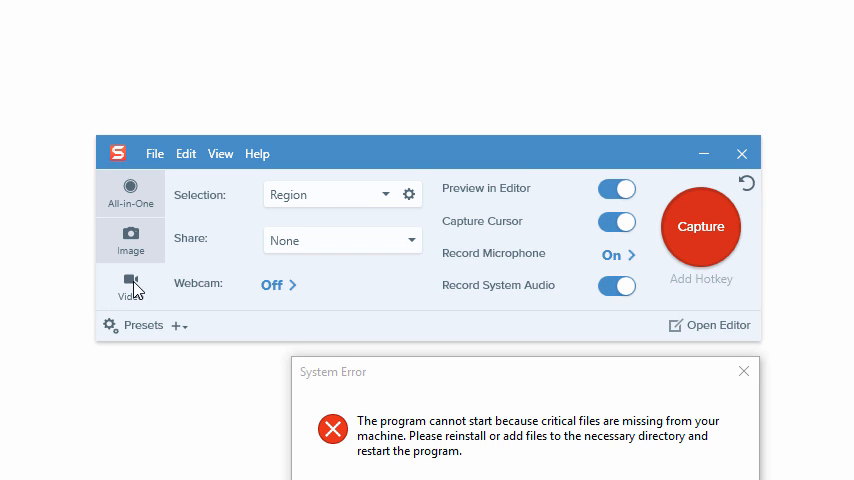
left_click(130, 190)
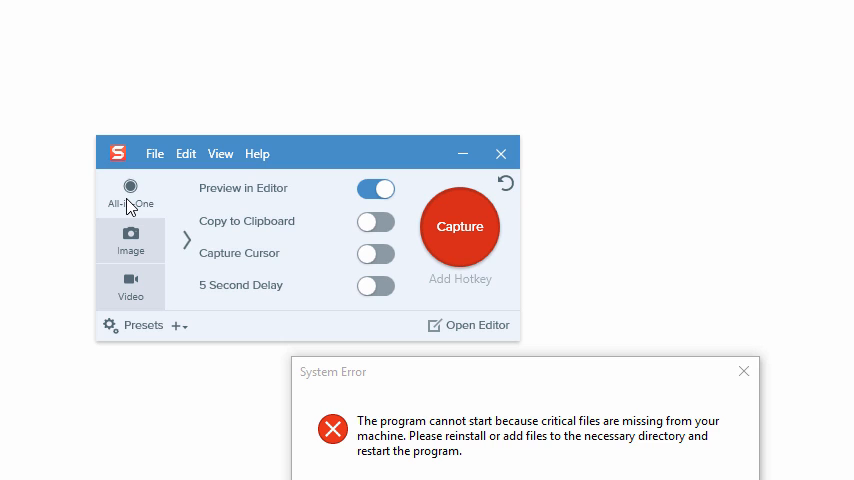
mouse_move(454, 243)
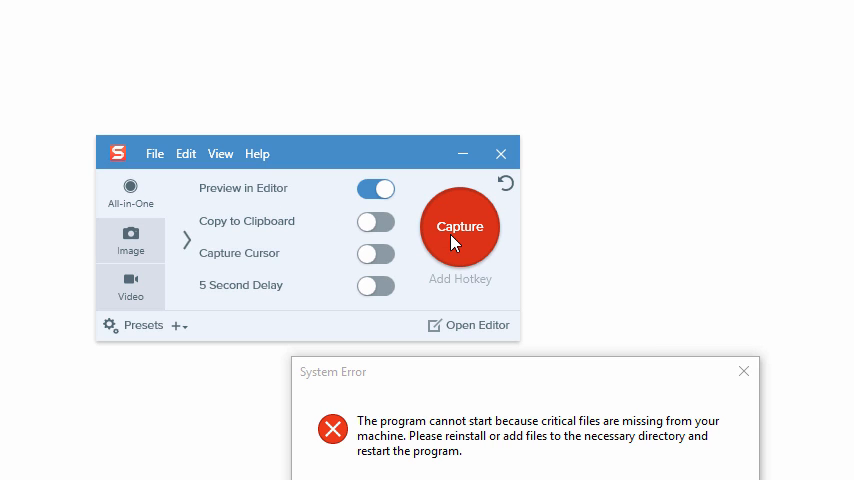
Start an All-in-One capture from the red Capture button.
left_click(459, 226)
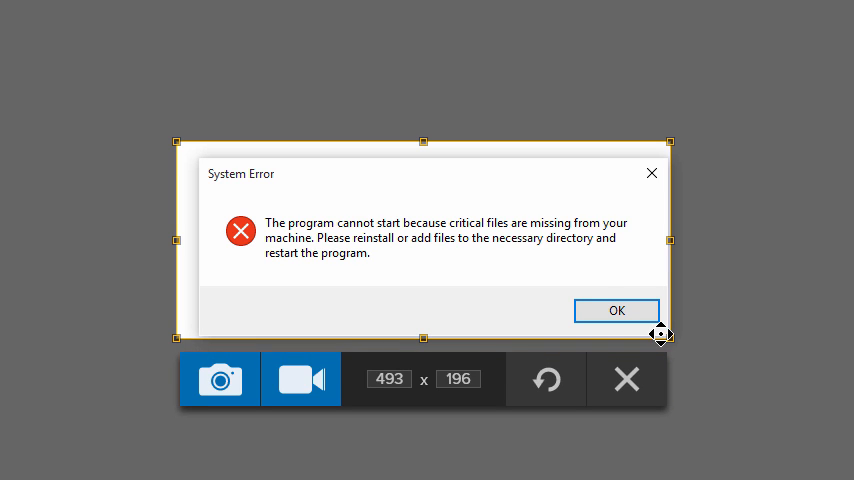
mouse_move(182, 140)
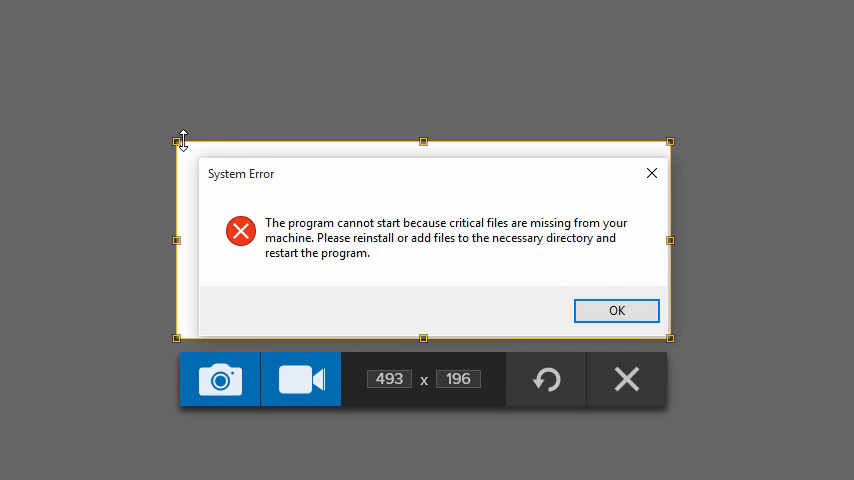
Drag the region's top-left corner onto the System Error dialog for 473 x 183.
left_click_drag(178, 139, 192, 151)
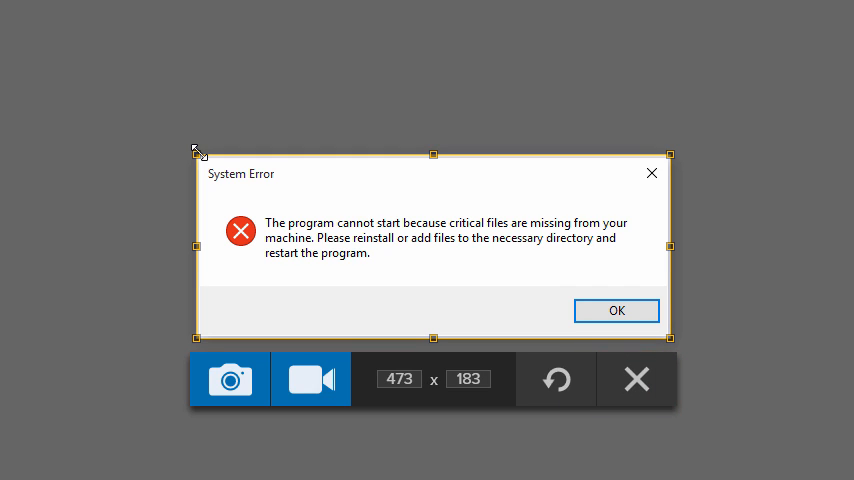
left_click(229, 379)
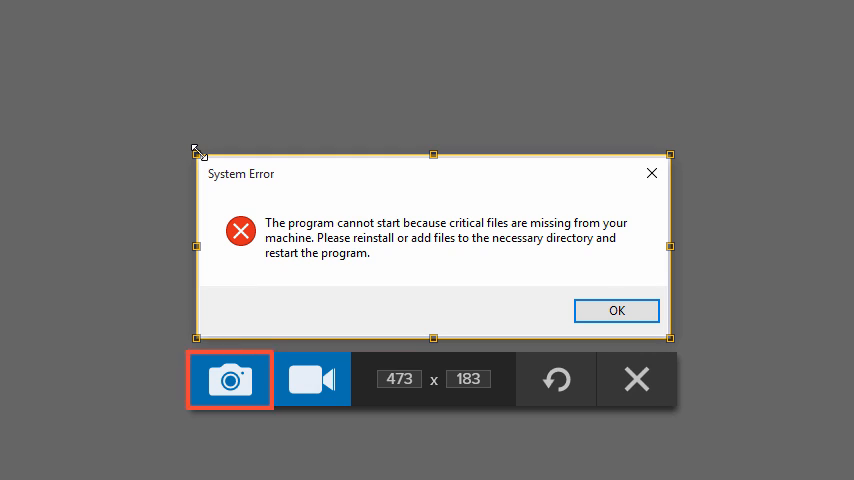
Capture the 473 x 183 region as an image into Snagit Editor.
left_click(311, 379)
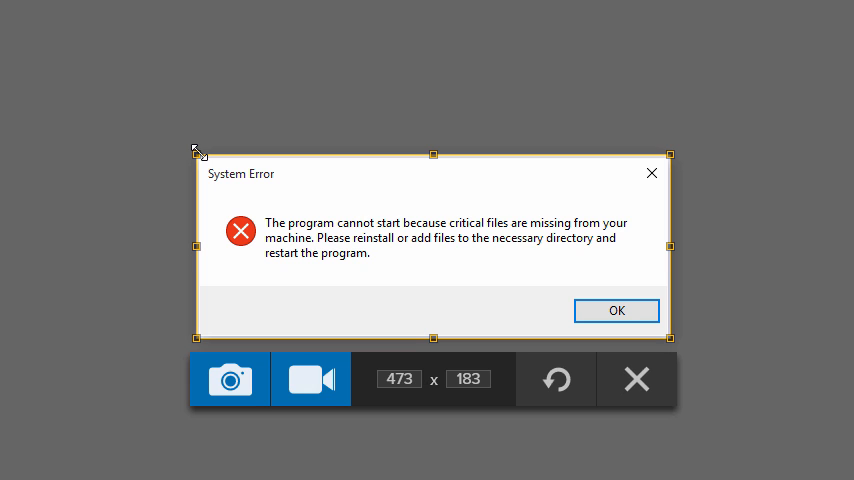
mouse_move(232, 303)
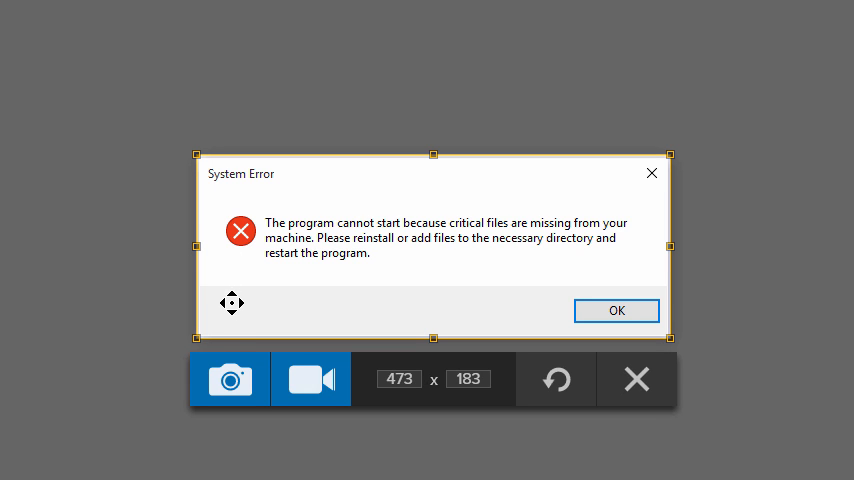
left_click(229, 379)
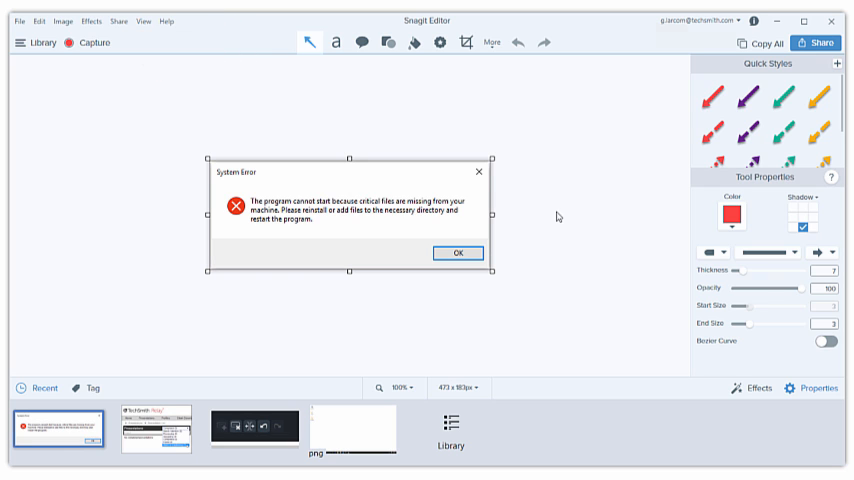
Save the capture as PNG 'error-message' on the Desktop.
left_click(817, 43)
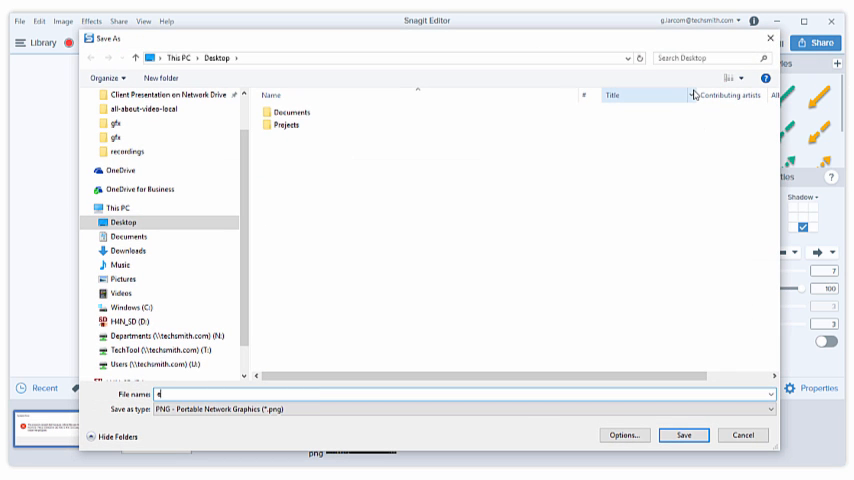
type("error-message")
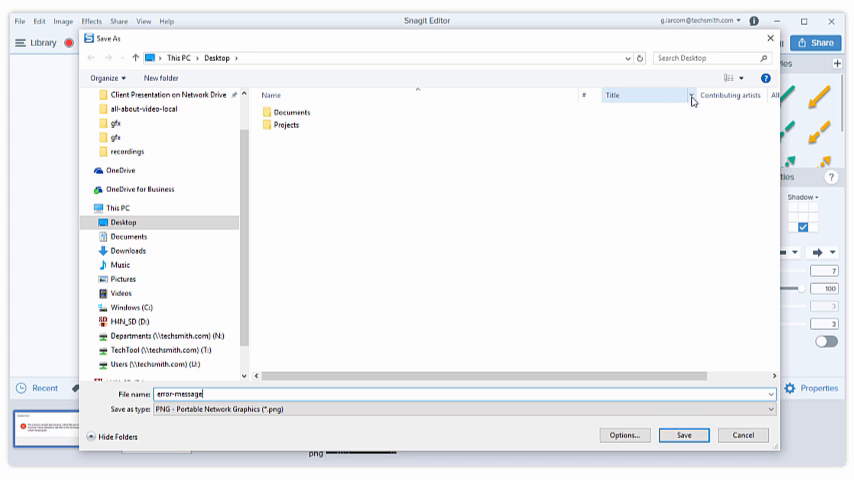
left_click(683, 434)
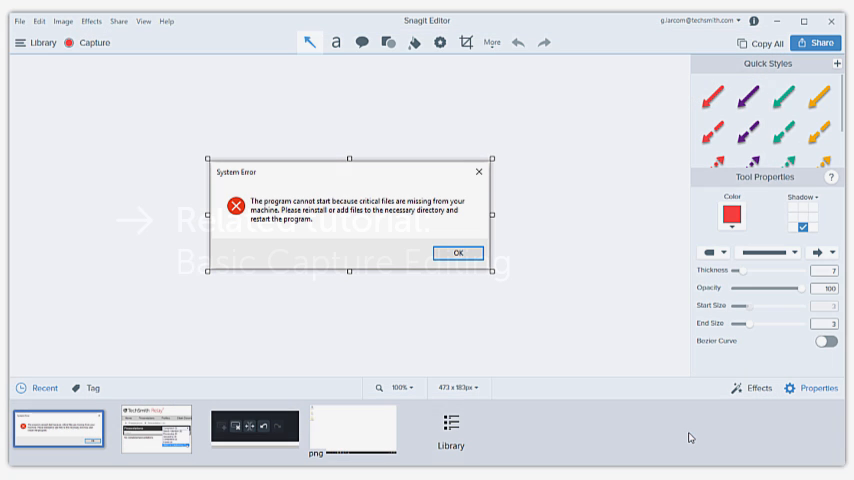